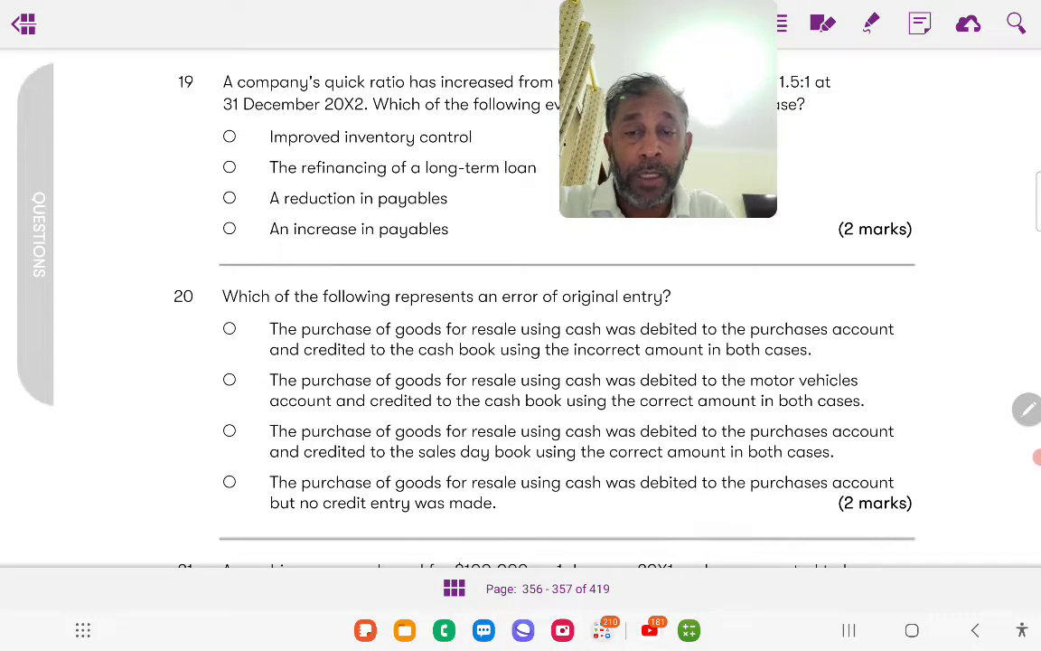
Scroll the textbook PDF down to question 21 on the machine's carrying value
scroll("down", 3)
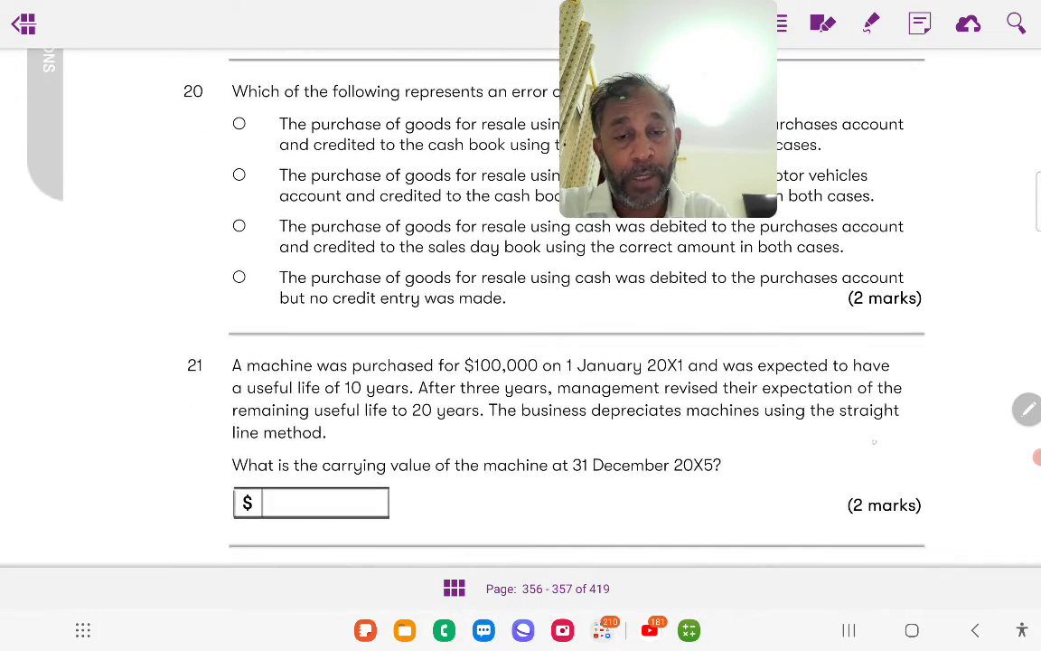
scroll("down", 3)
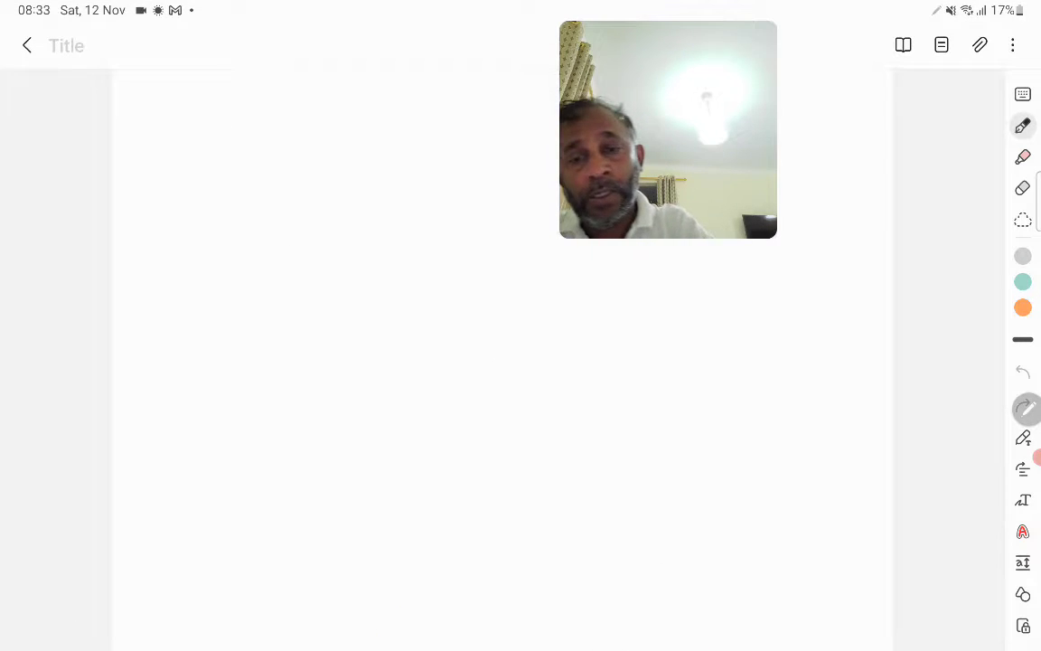
Draw the timeline with ticks at 1.1.2011 and 1.1.2014, cost 100,000, life 10, depreciation 10,000
left_click_drag(254, 436, 846, 412)
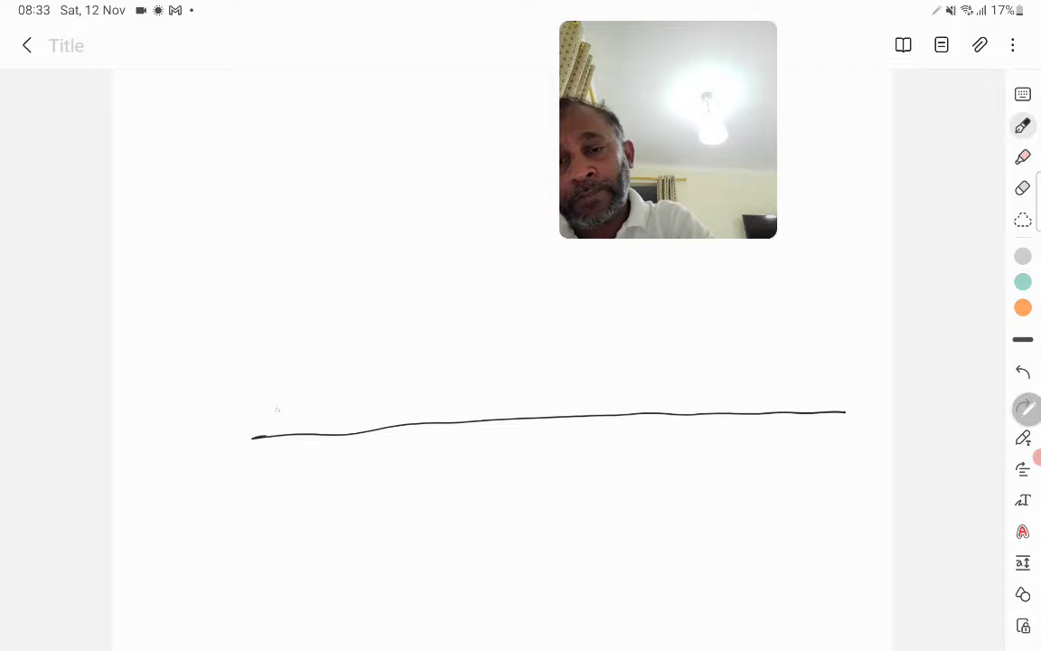
left_click_drag(280, 401, 280, 473)
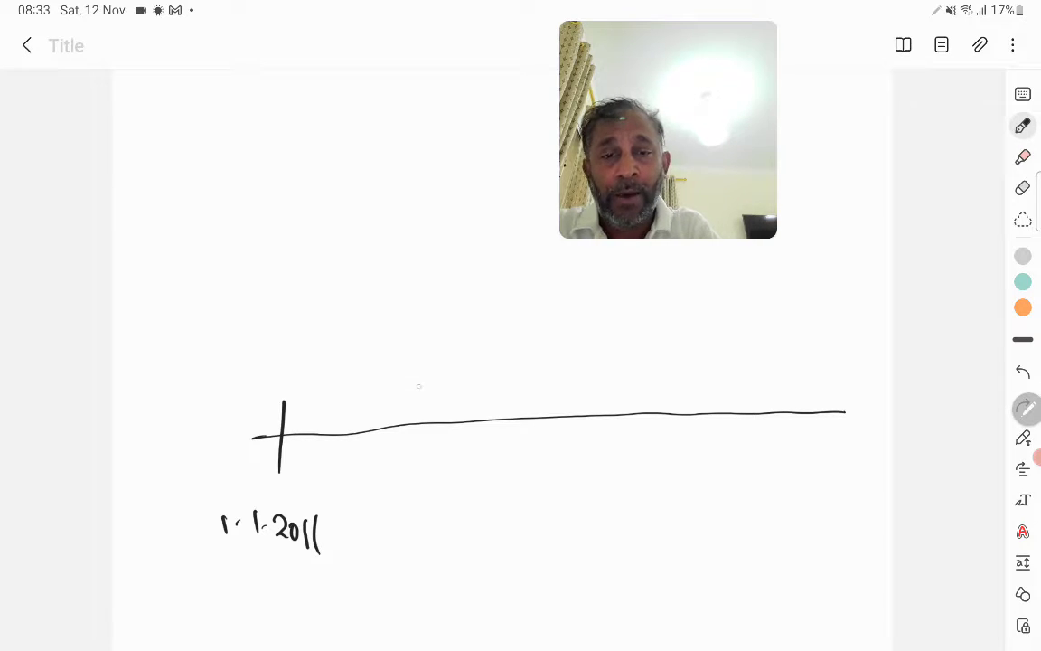
left_click_drag(443, 389, 443, 470)
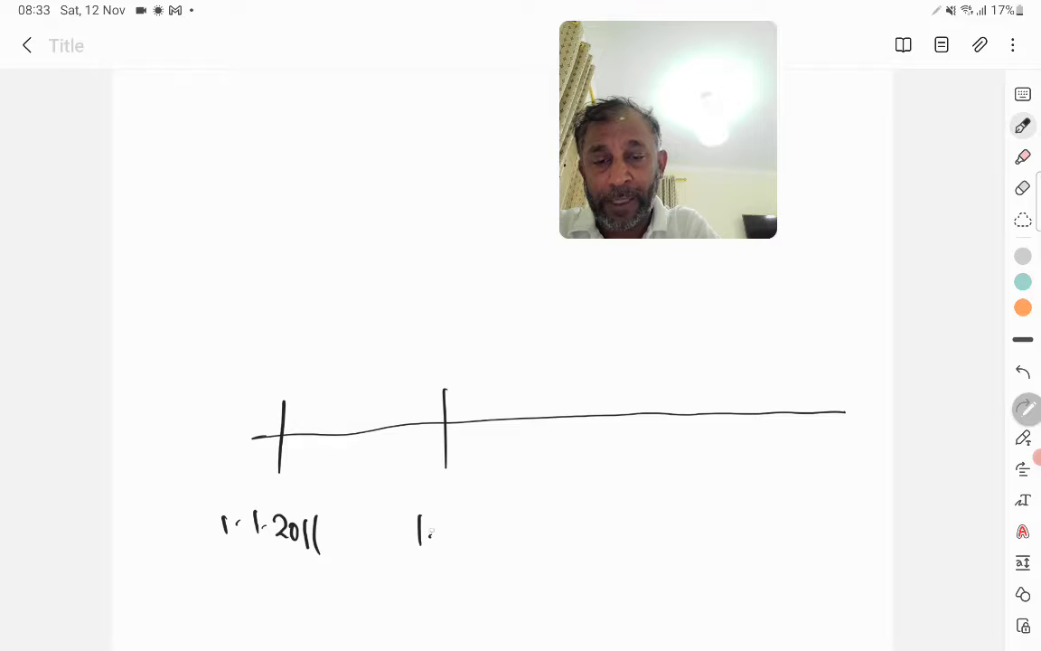
left_click_drag(420, 533, 506, 539)
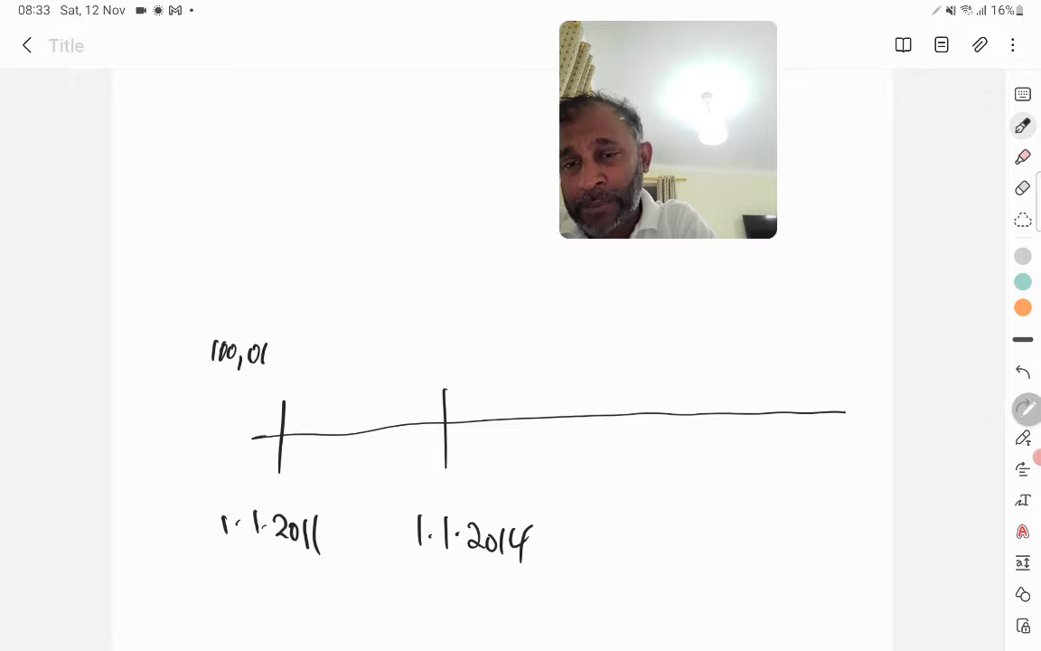
type("000")
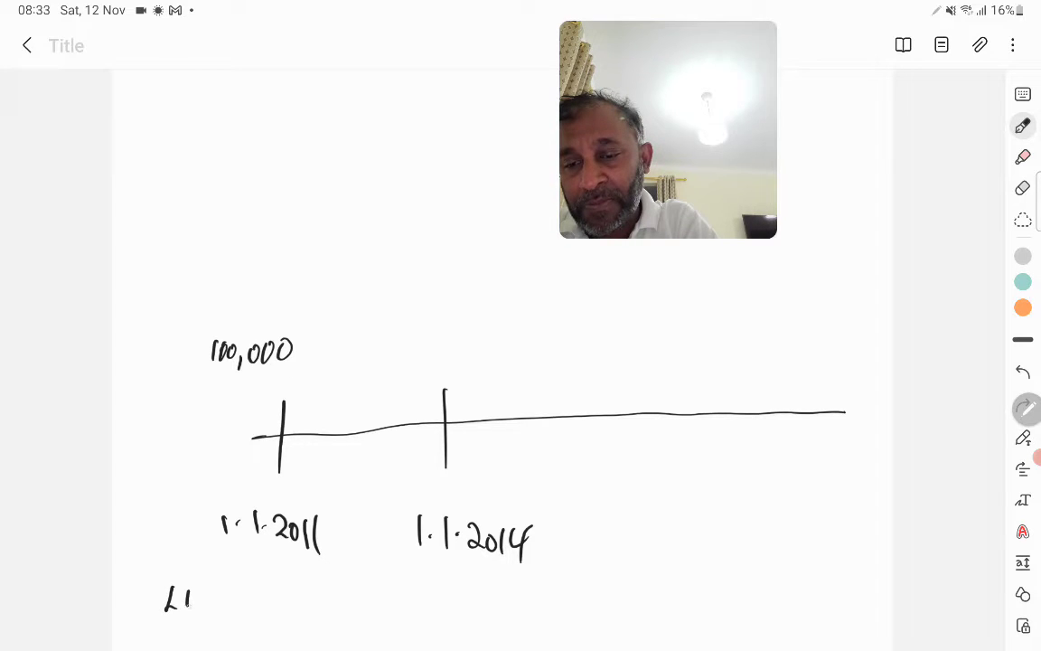
type("= 10")
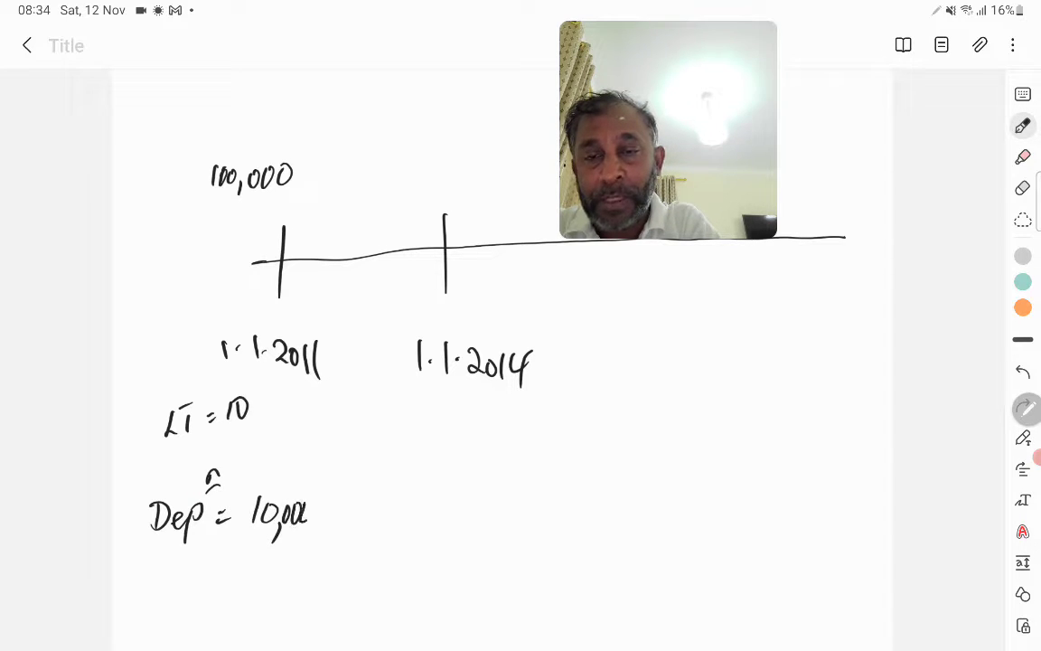
Span the first three years with an arrow showing 30,000 depreciation and NBV = 70,000
left_click_drag(289, 409, 409, 405)
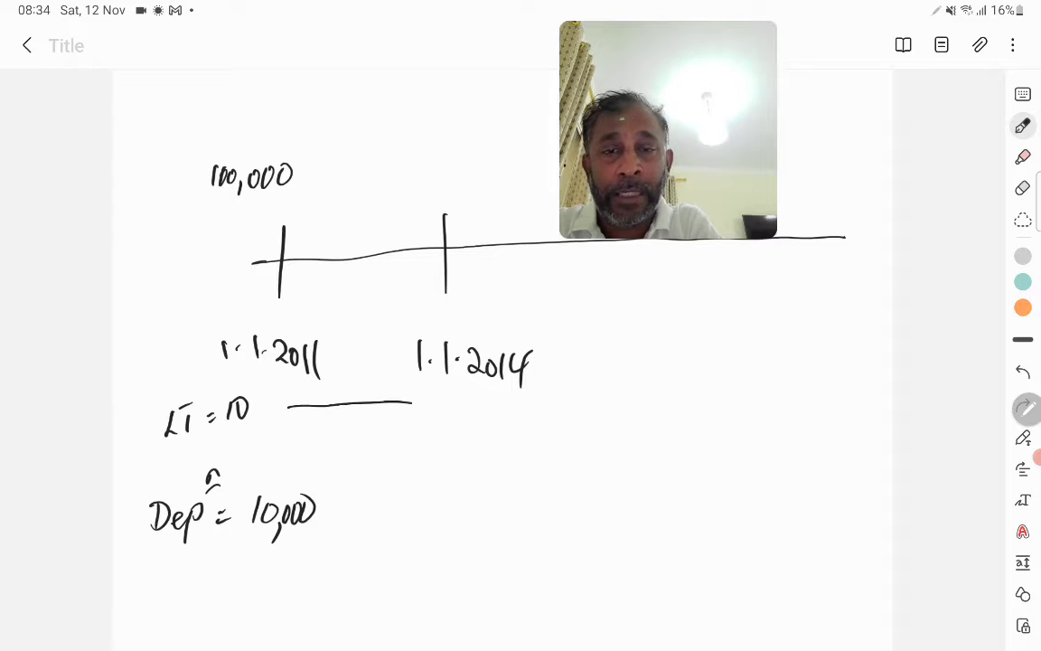
left_click_drag(290, 401, 466, 402)
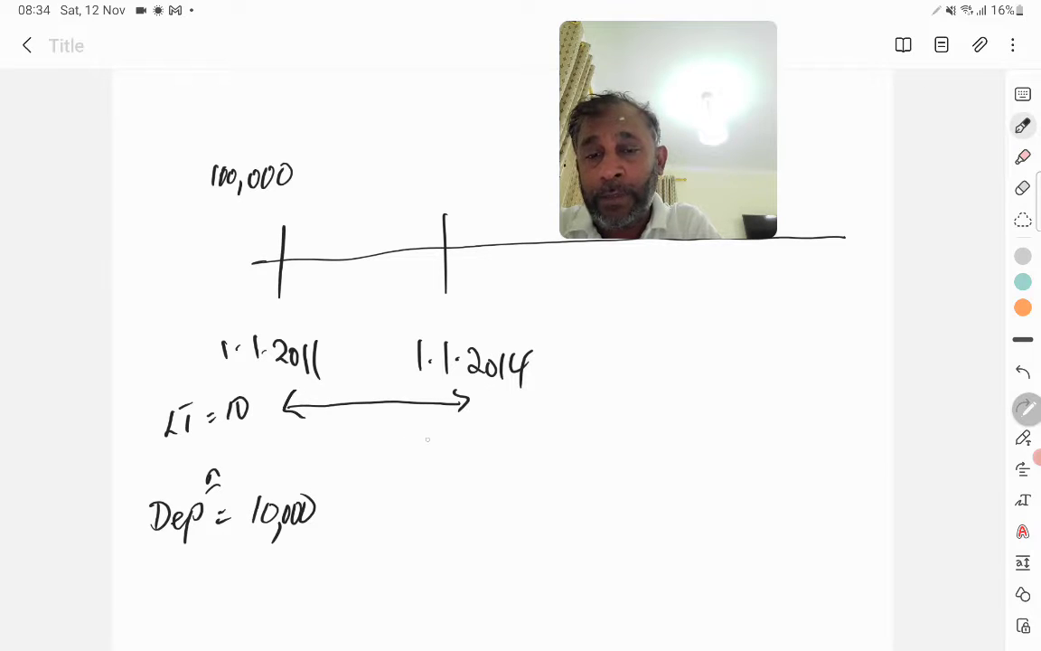
type("30,0")
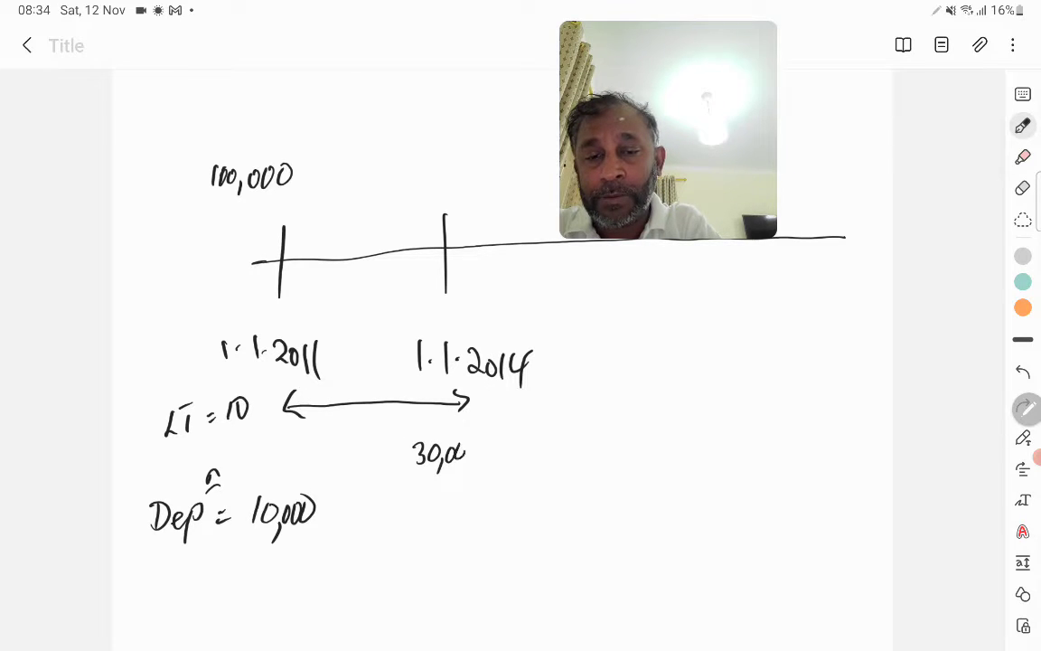
type("NBV")
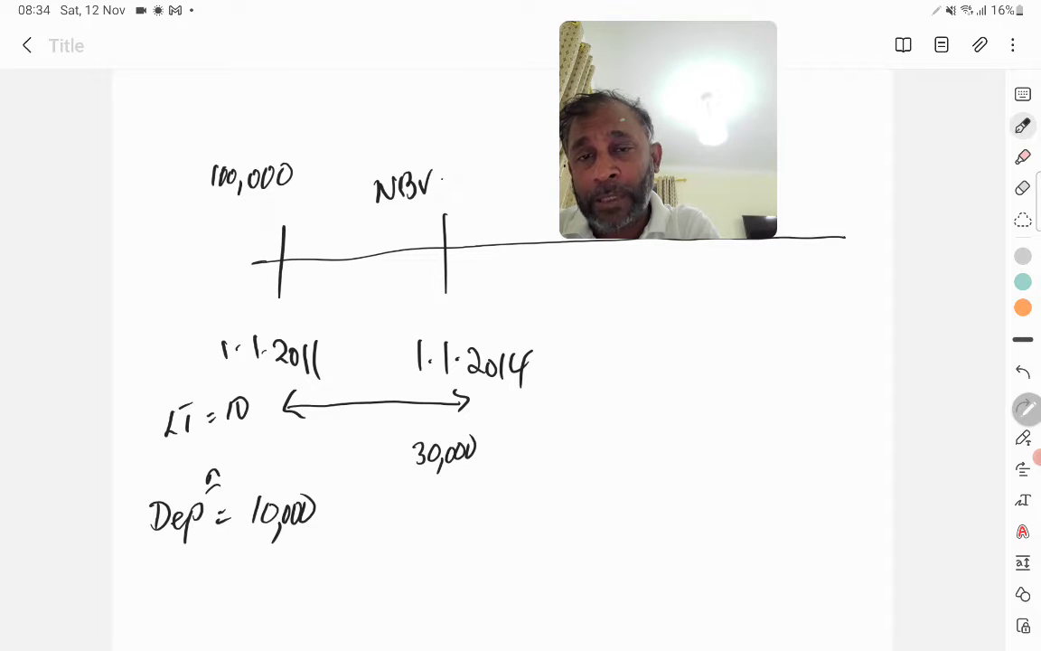
type("= 70,000")
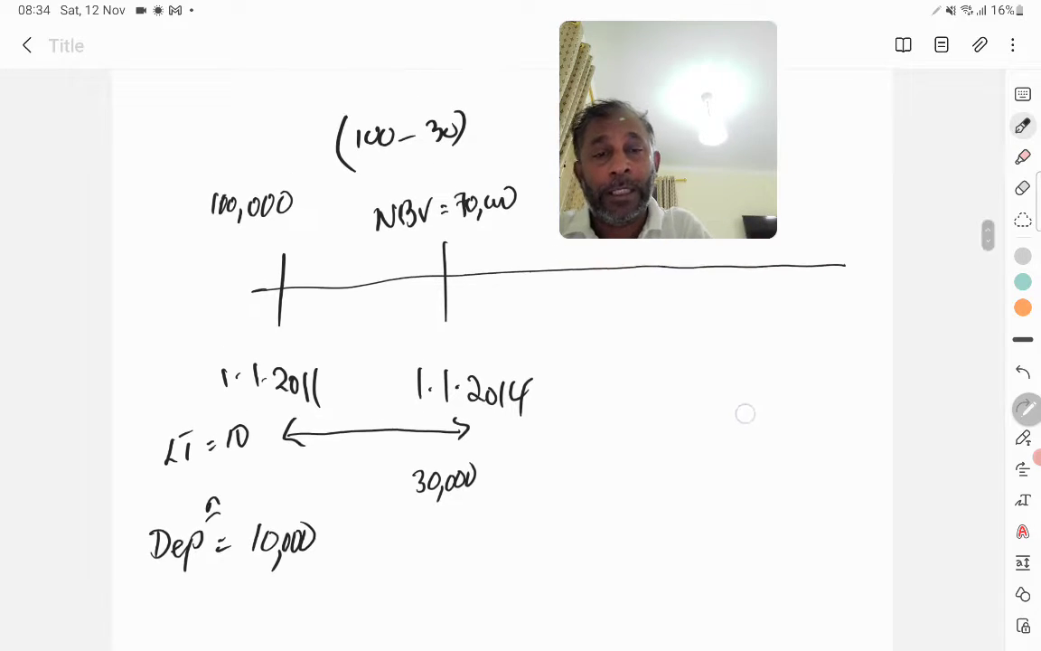
scroll("down", 3)
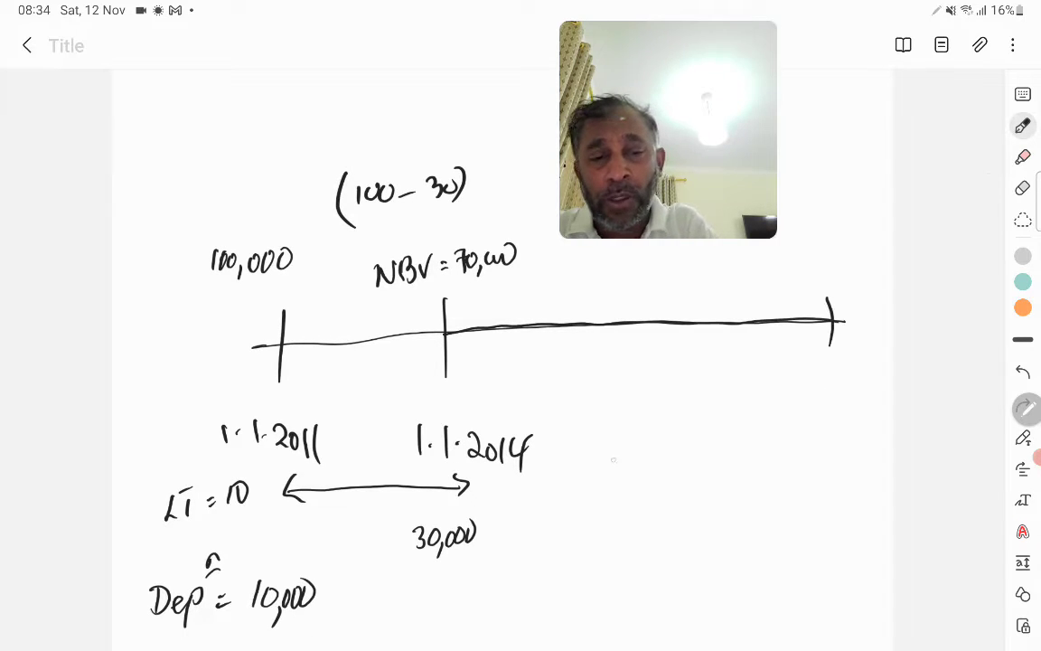
Label the remaining life 20 years and work 70,000 / 20 = 3,500
type("20 y")
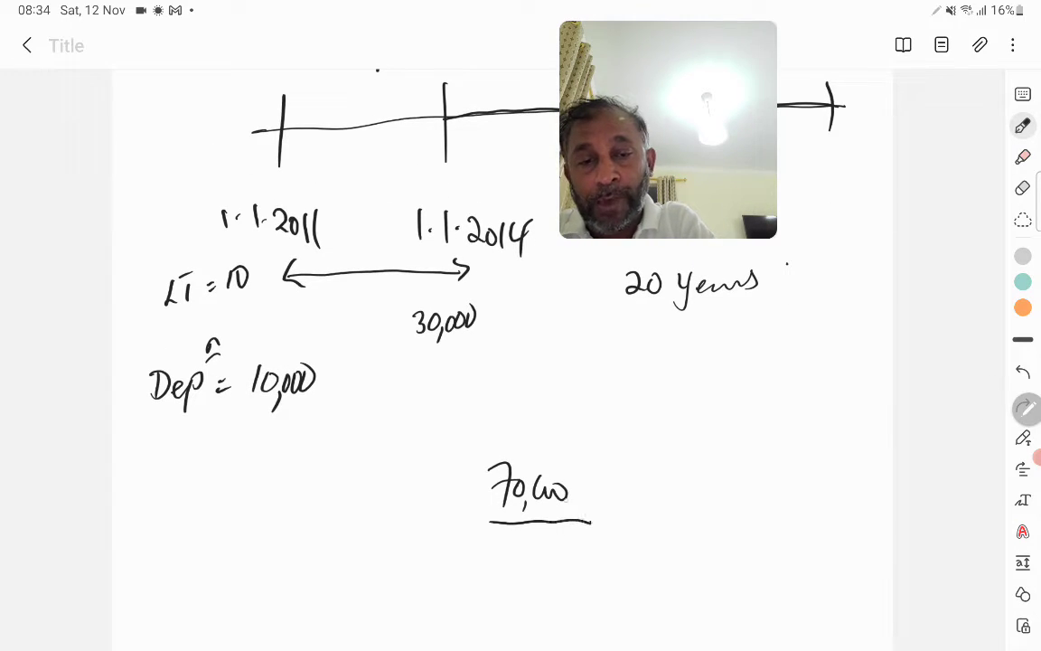
type("20")
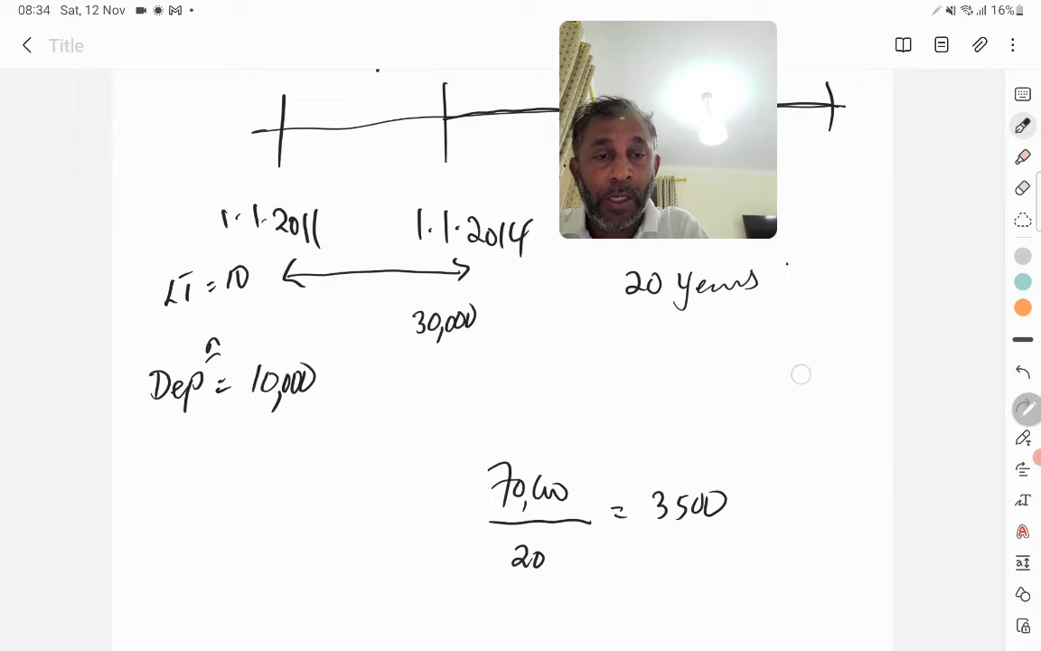
scroll("down", 3)
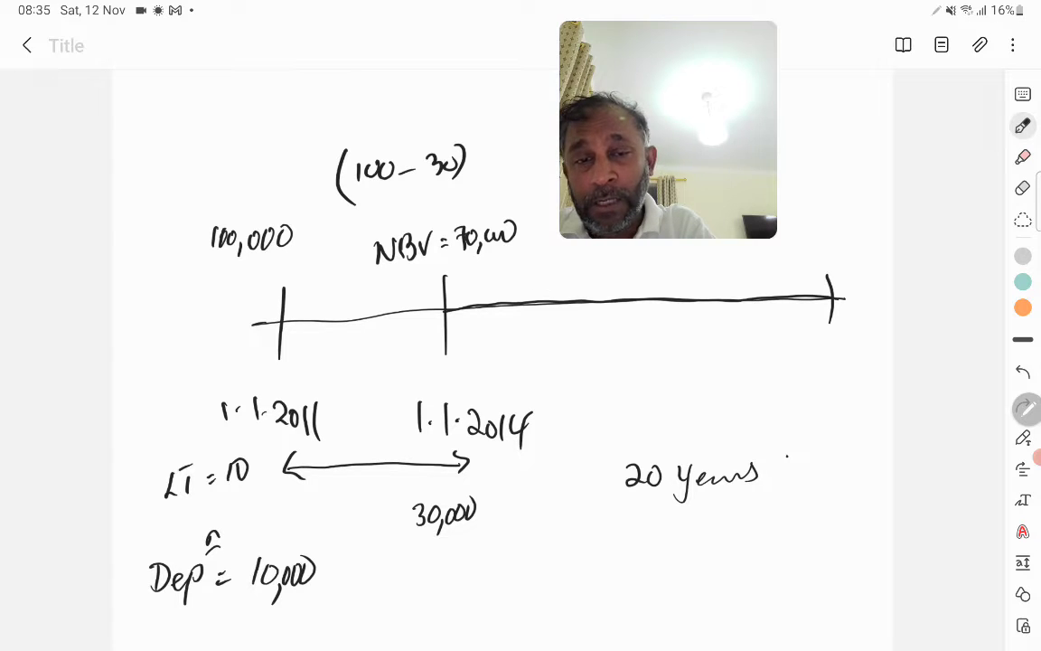
Mark another year on the timeline and write 70,000 / 20 = 3,500 and 3,500 × 2
left_click(582, 311)
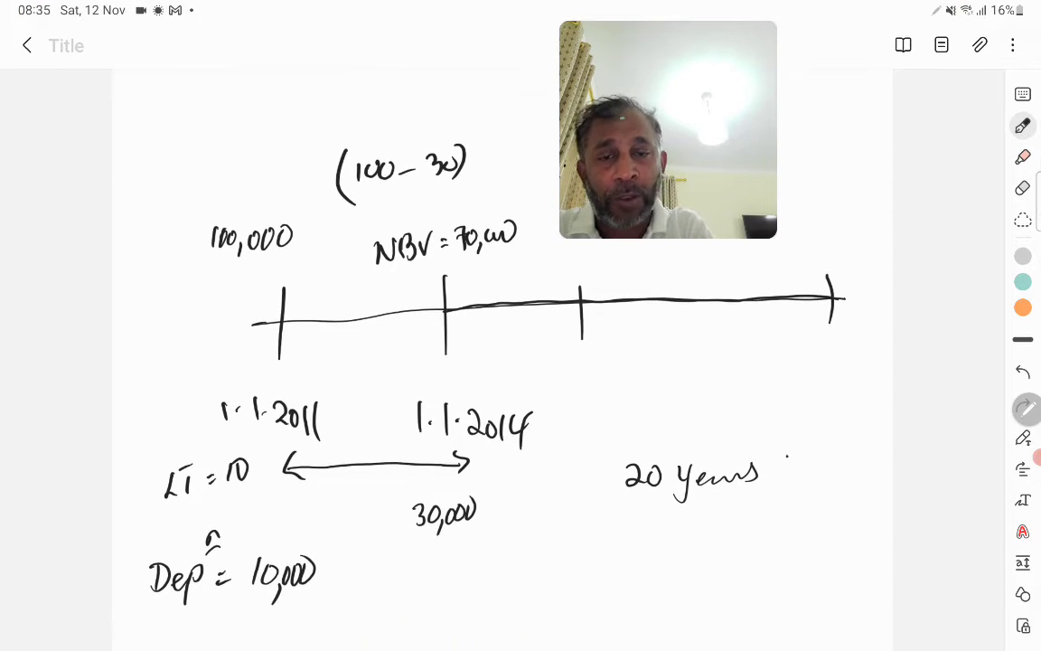
left_click_drag(461, 379, 588, 373)
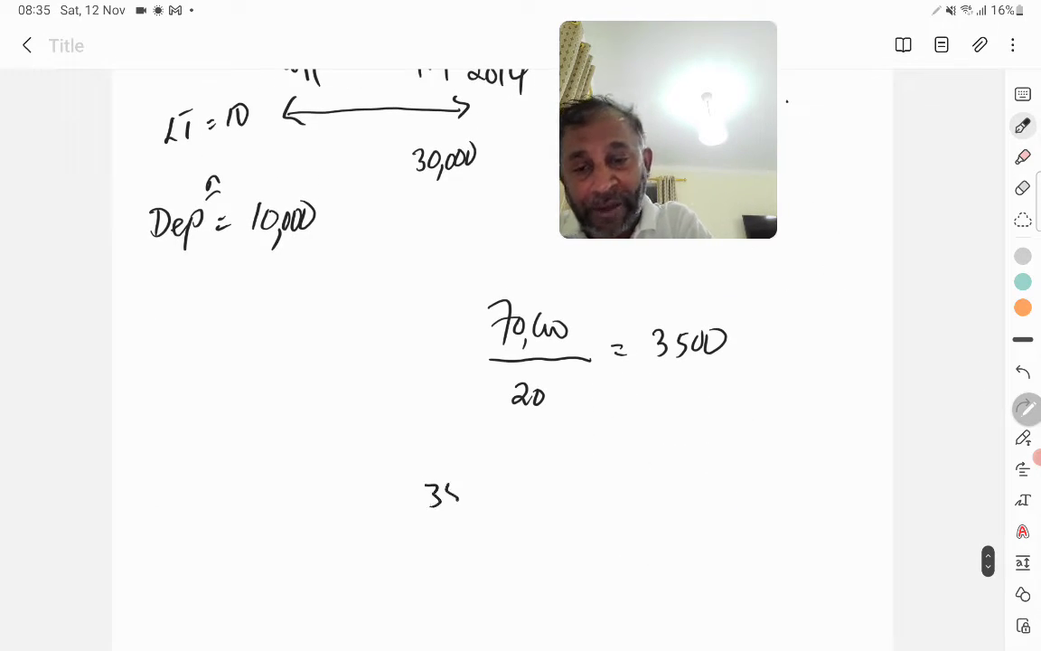
left_click_drag(443, 492, 552, 492)
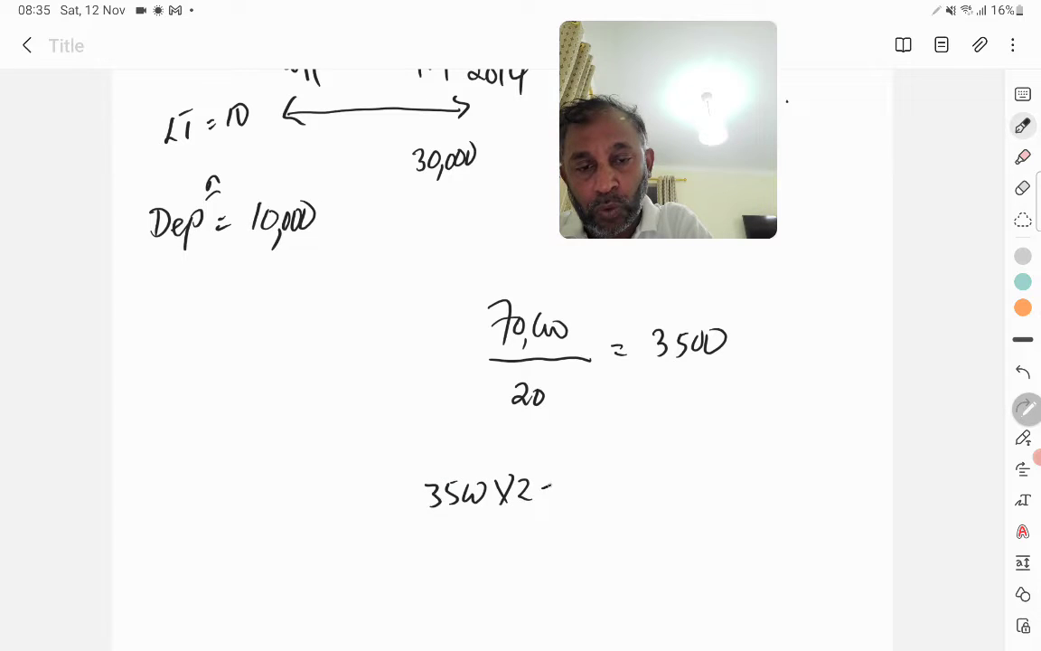
Complete the working as 7,000 depreciation, leaving NBV = 63,000
type("7000")
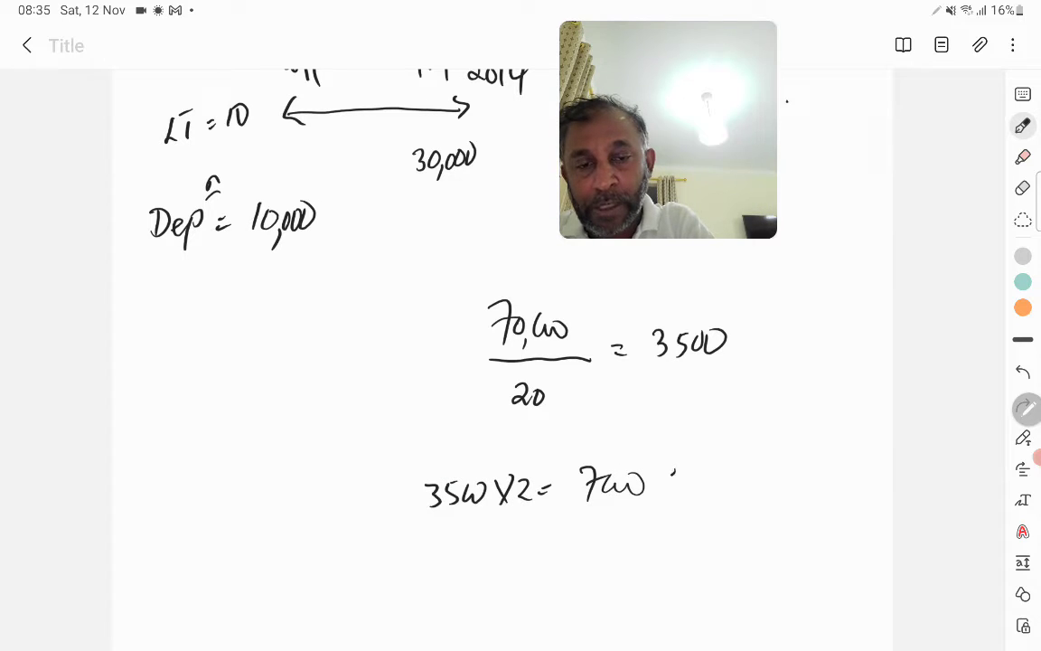
type("NBV= 7000 - 700")
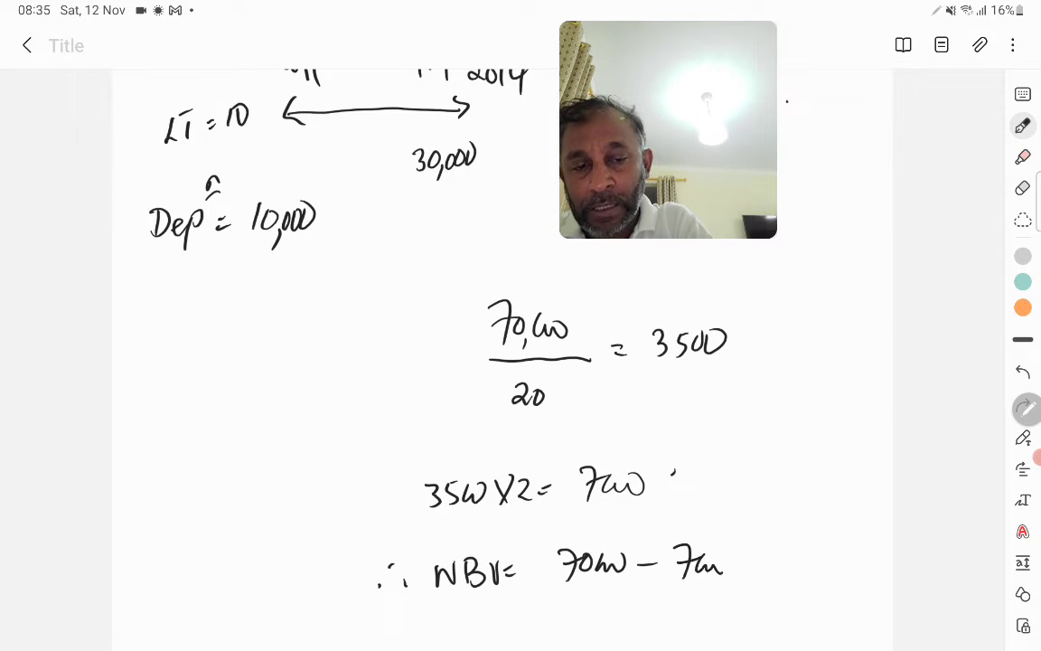
type("=63")
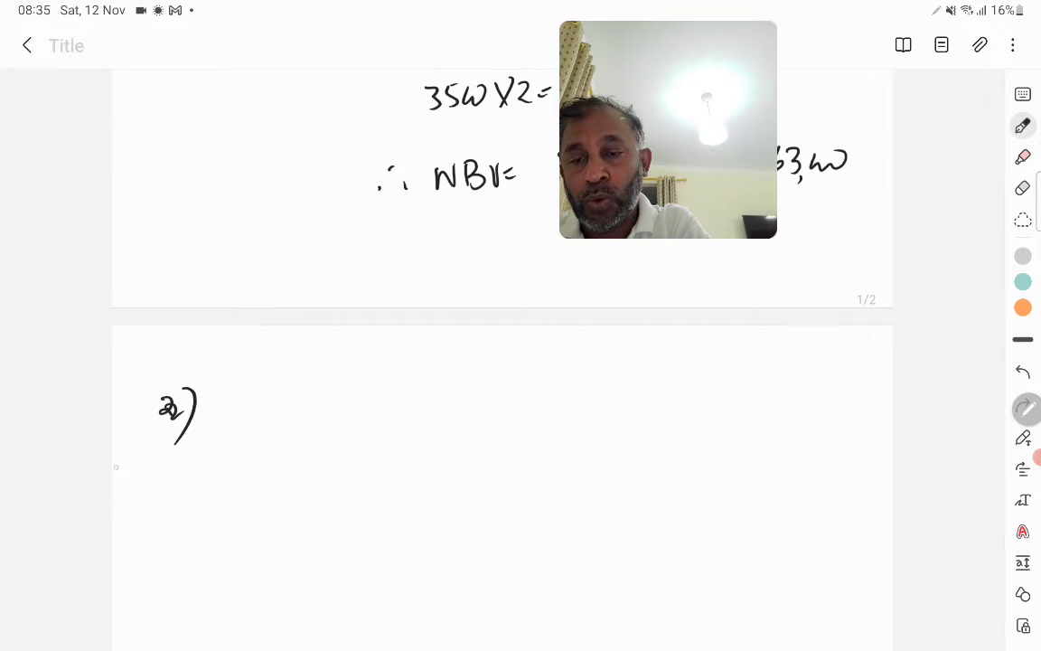
Write '22) Payable to sup = 1350' with the adjustment line beneath, subtotalling 1,090
left_click_drag(166, 412, 184, 416)
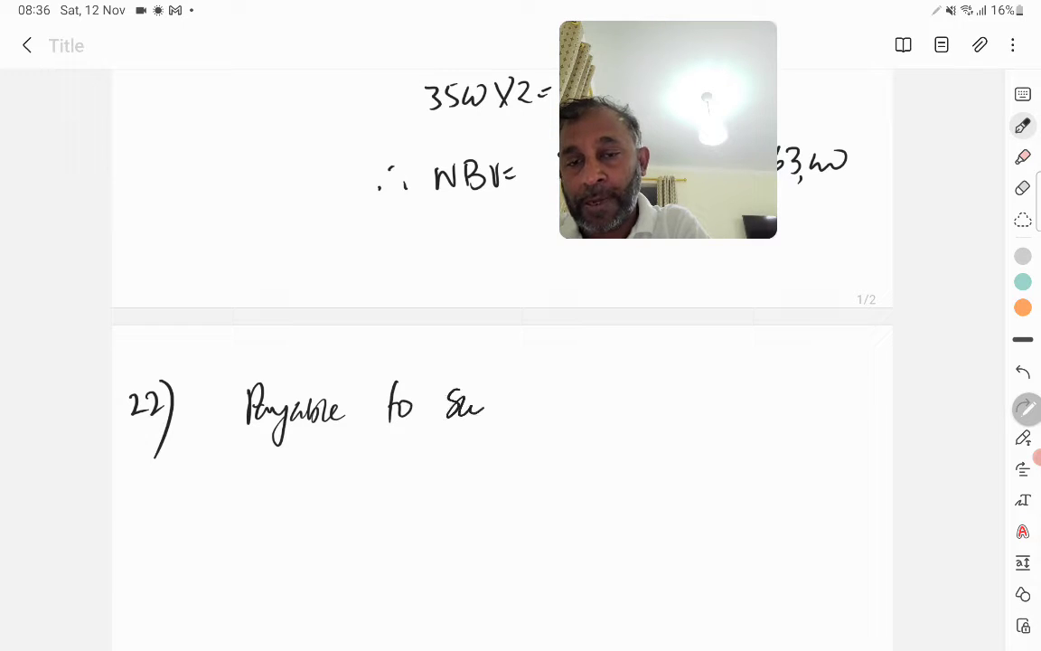
left_click_drag(488, 407, 551, 407)
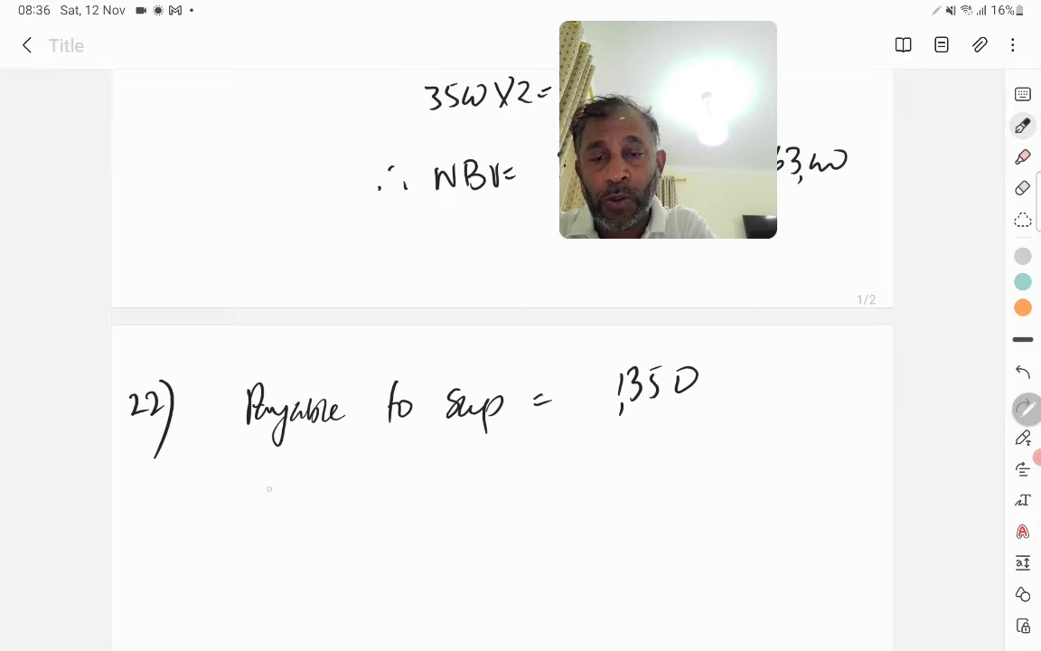
left_click_drag(285, 485, 461, 492)
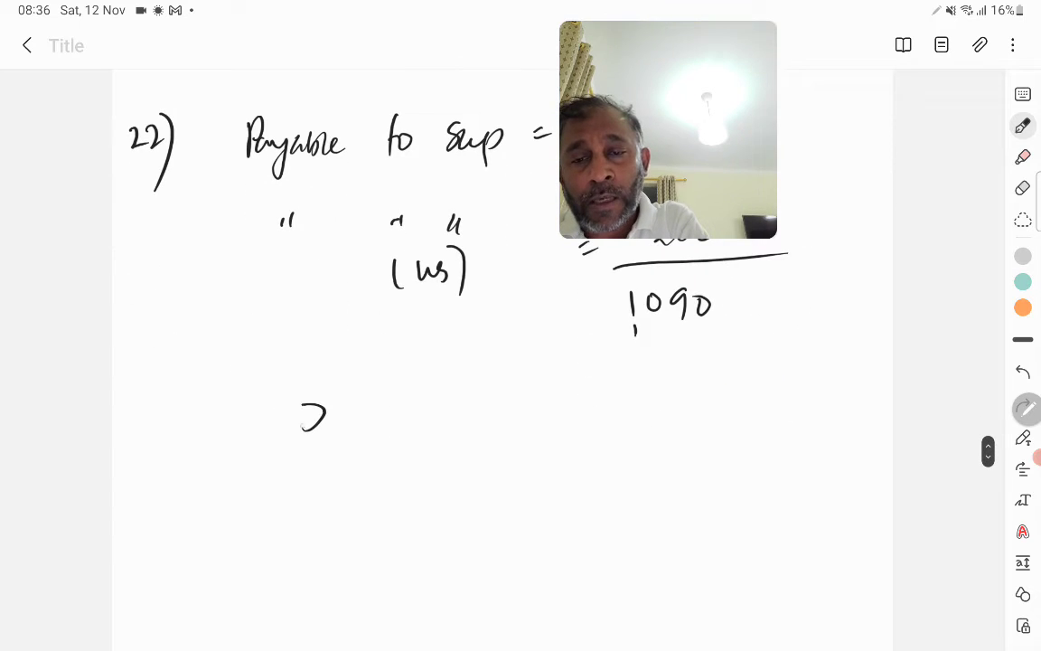
Add discount received +80, returns +270 and cash in transit +830, totalling 1,180
type("DISC. ru")
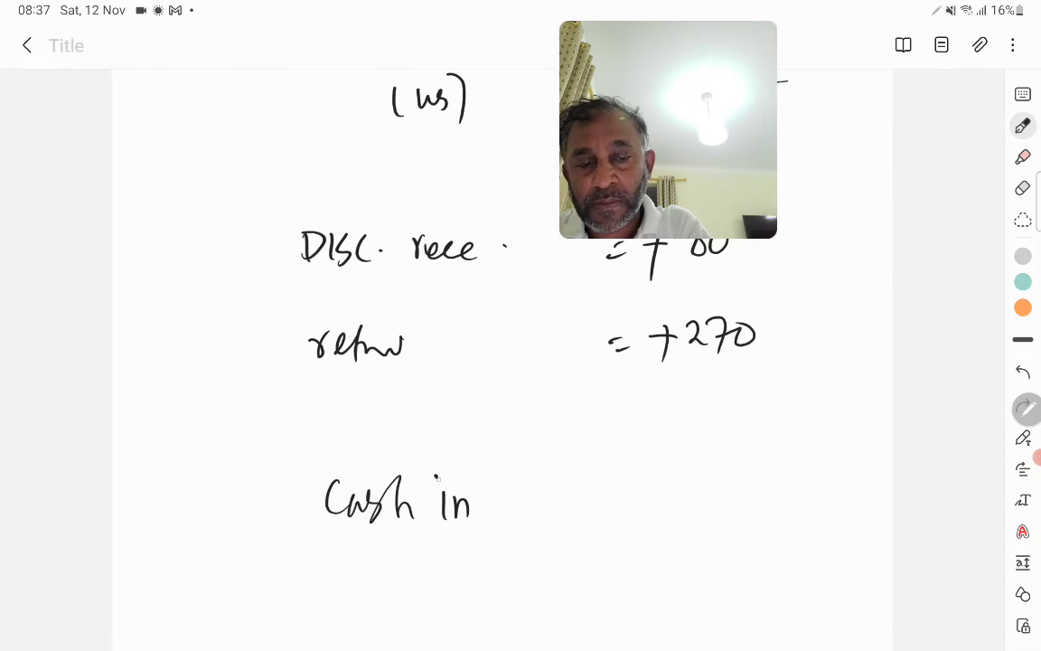
left_click_drag(479, 506, 539, 506)
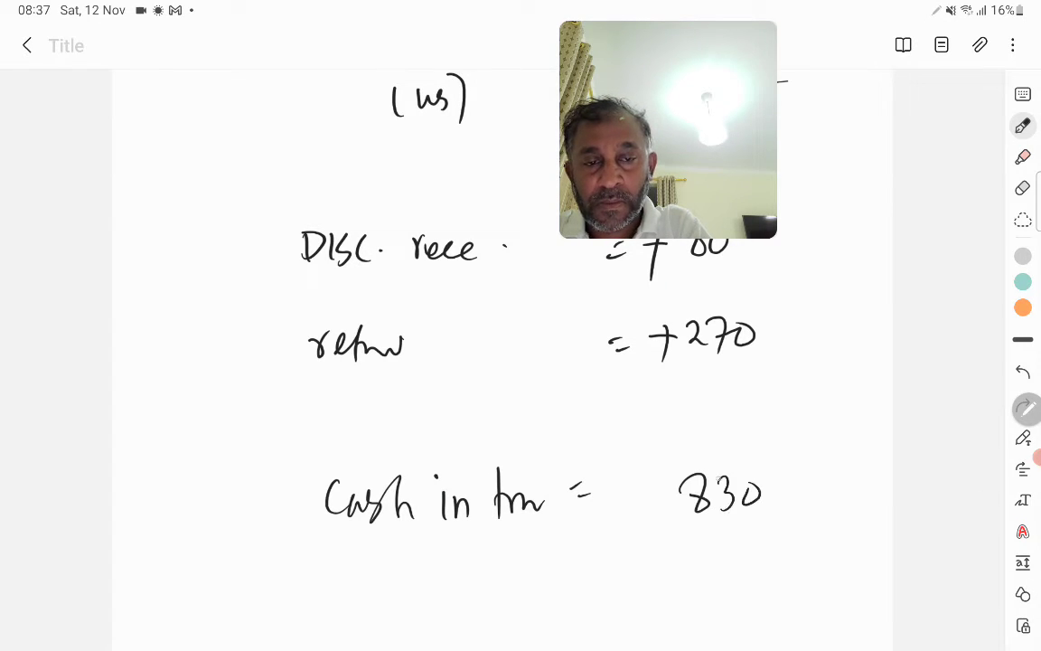
scroll("down", 3)
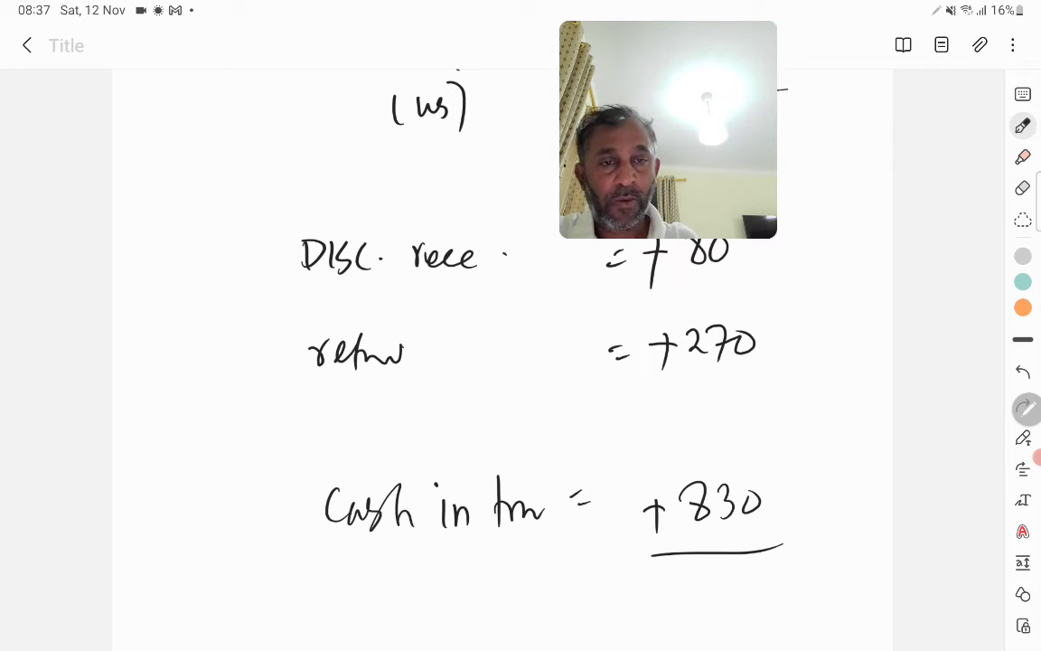
scroll("down", 3)
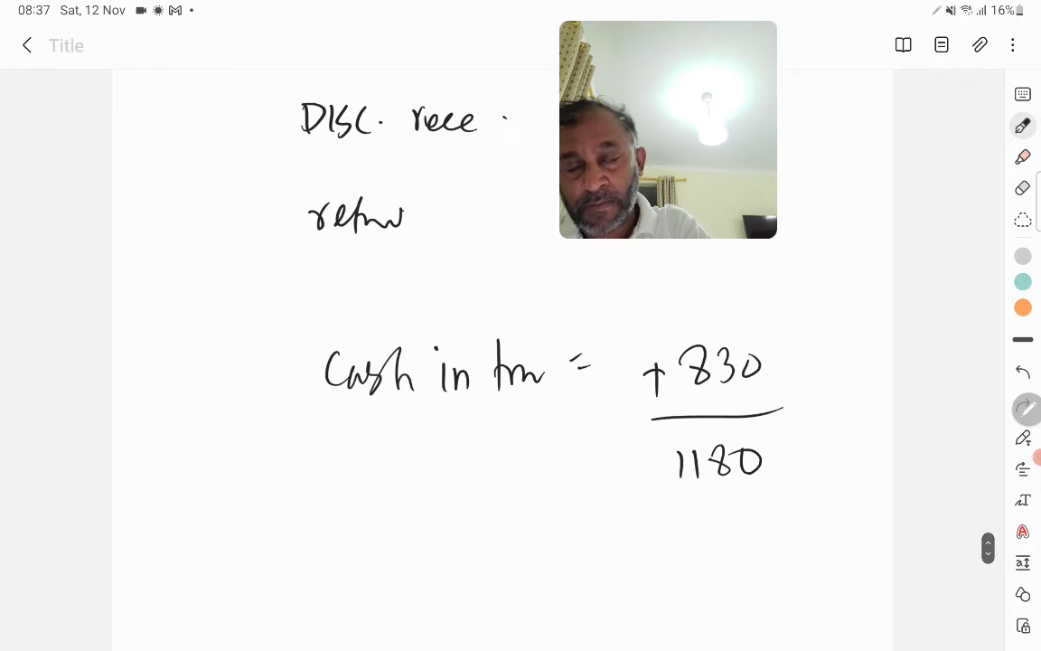
left_click_drag(642, 515, 778, 515)
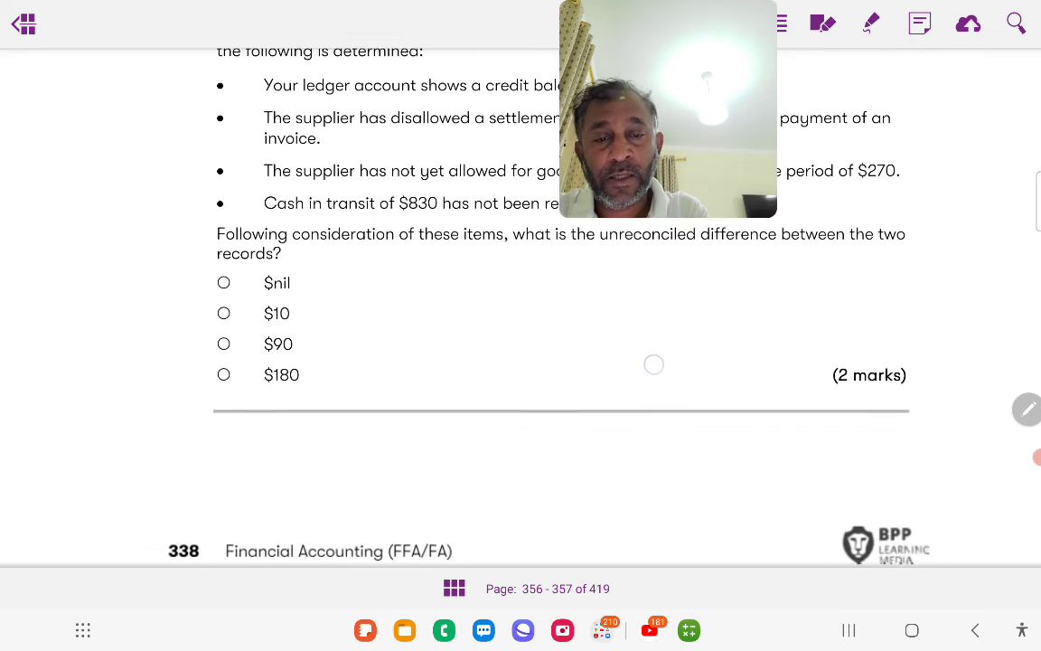
Scroll the BPP PDF to the unreconciled-difference answer options ($nil, $10, $90, $180)
scroll("down", 3)
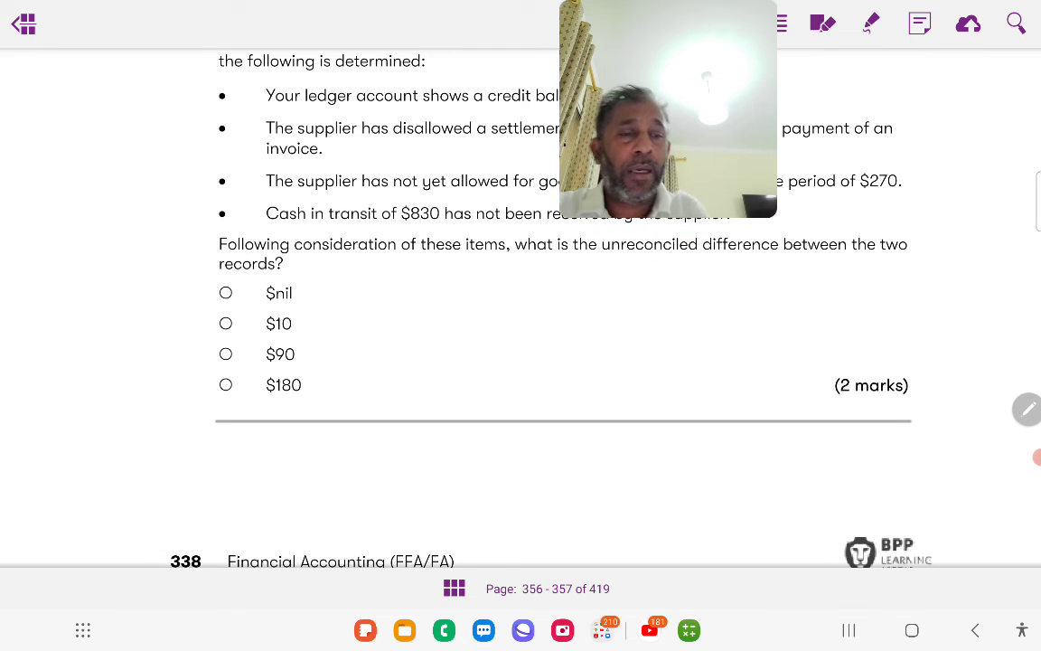